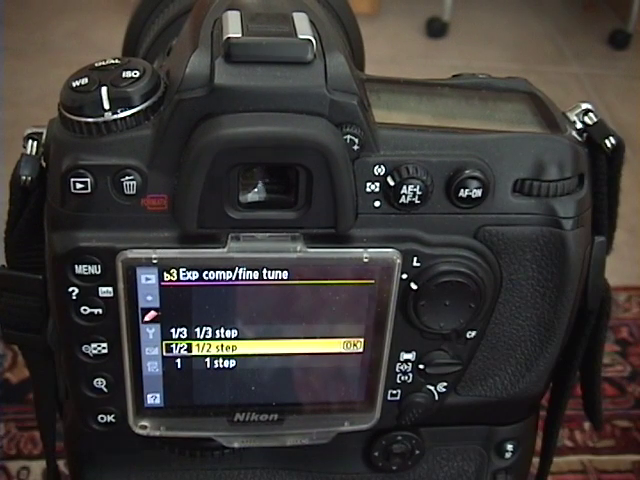
# Set the exposure compensation fine-tune increment to 1/3 step instead of 1/2 step
pyautogui.press('up')
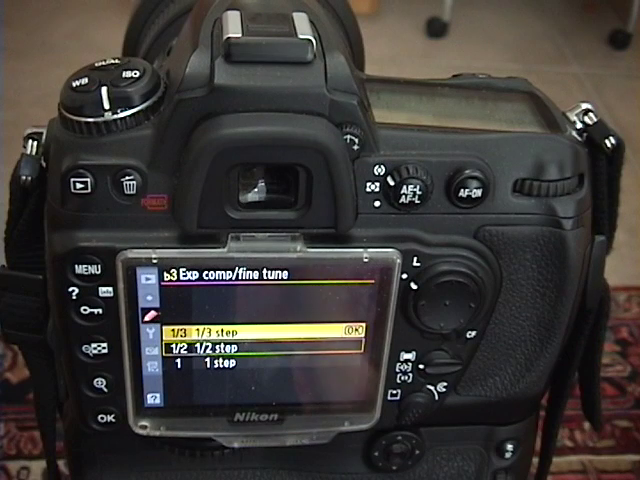